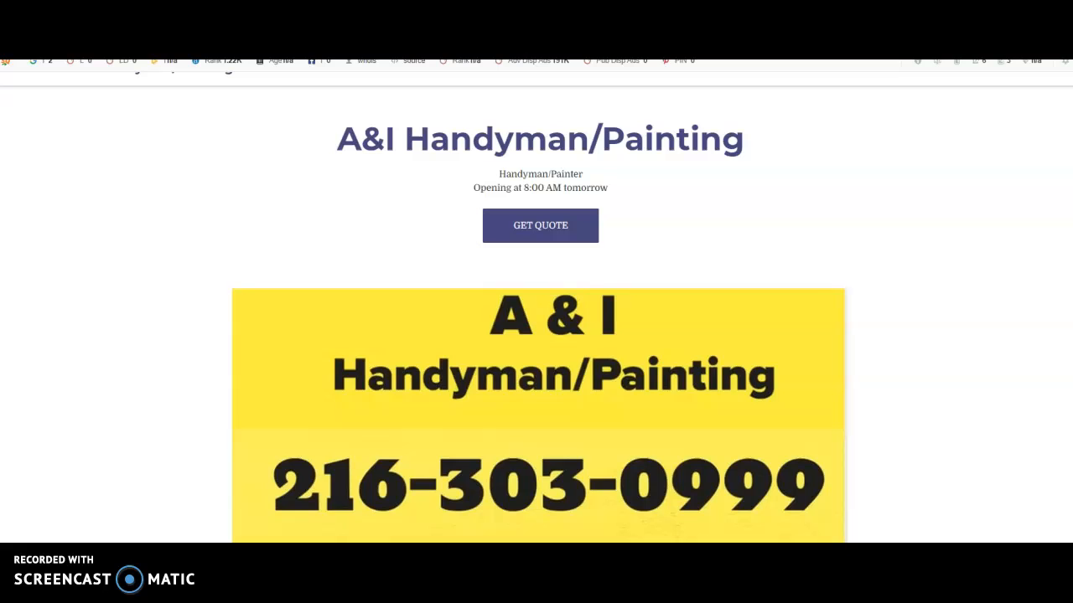
- Scroll through handyman321.com's top keywords report, reviewing volume, SERP position and CPC values
scroll(down, 3)
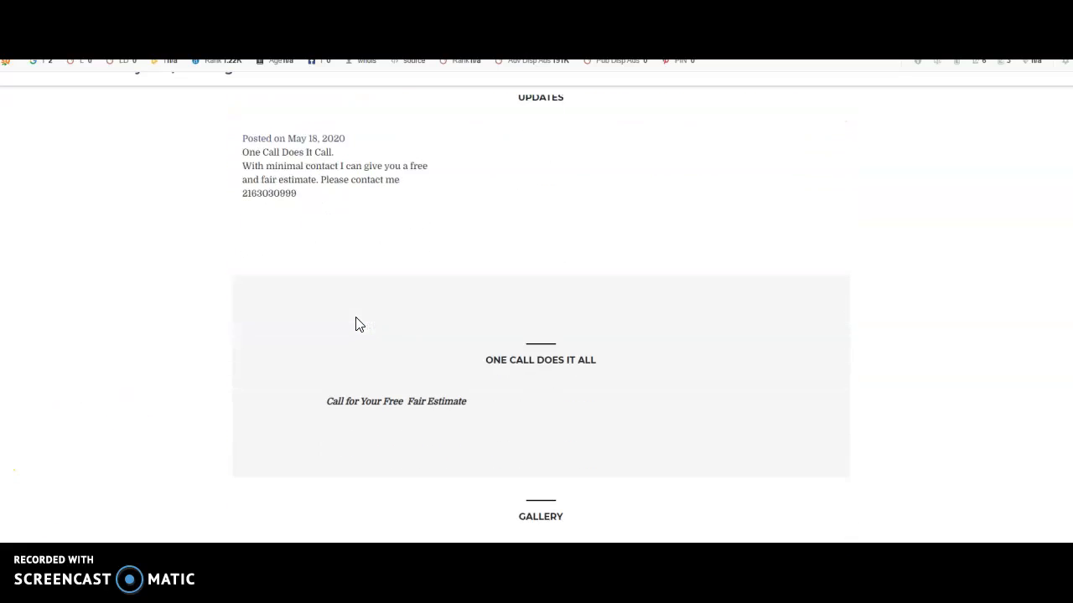
scroll(down, 3)
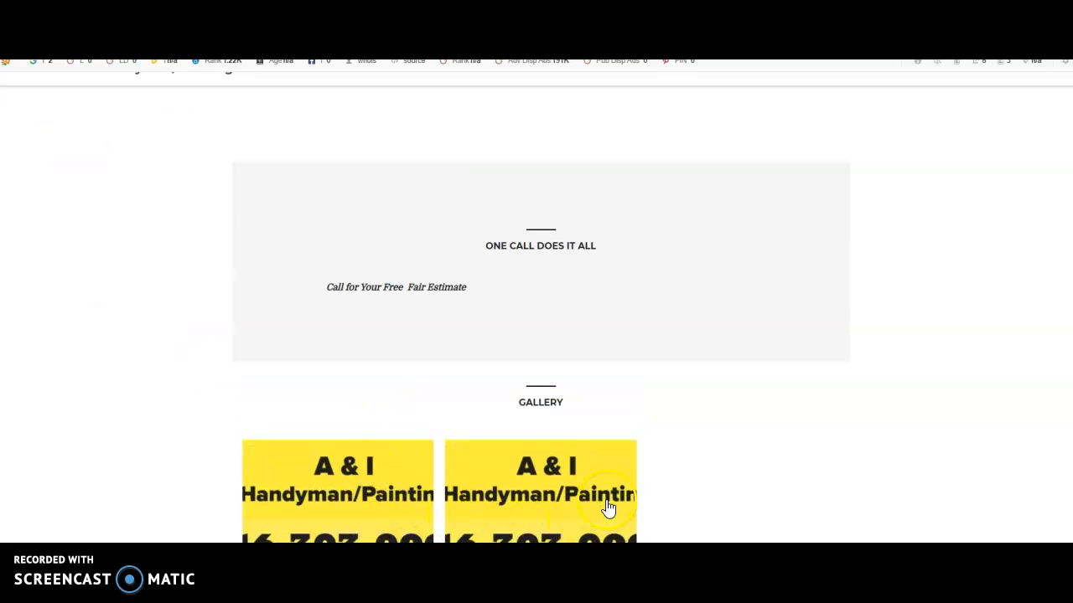
scroll(down, 3)
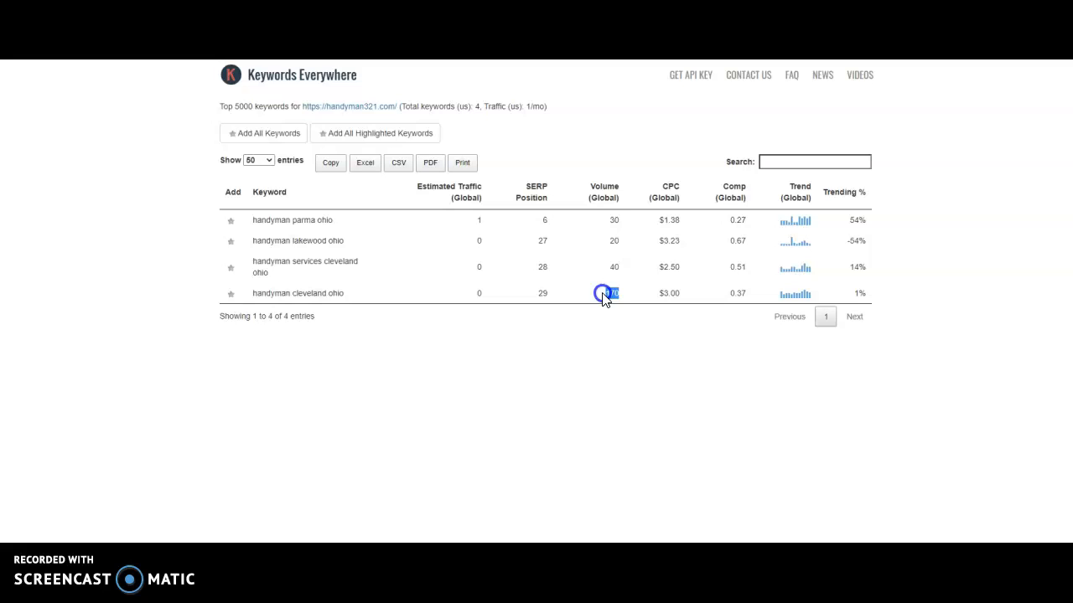
double_click(610, 294)
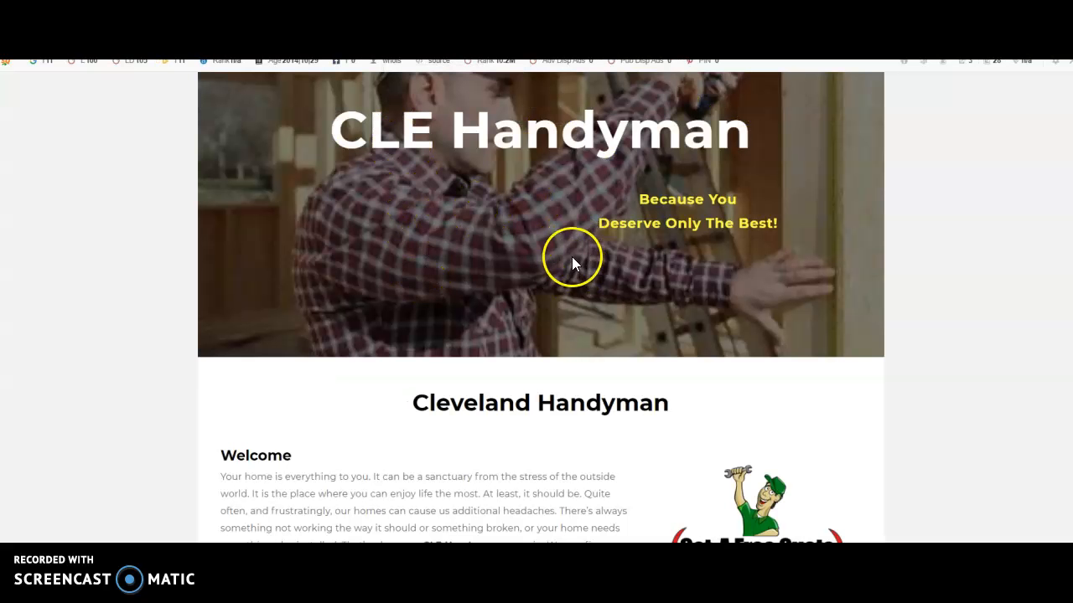
- Scroll the CLE Handyman site through Welcome, About Us and services like renovations, carpentry, roofing and plumbing
scroll(down, 3)
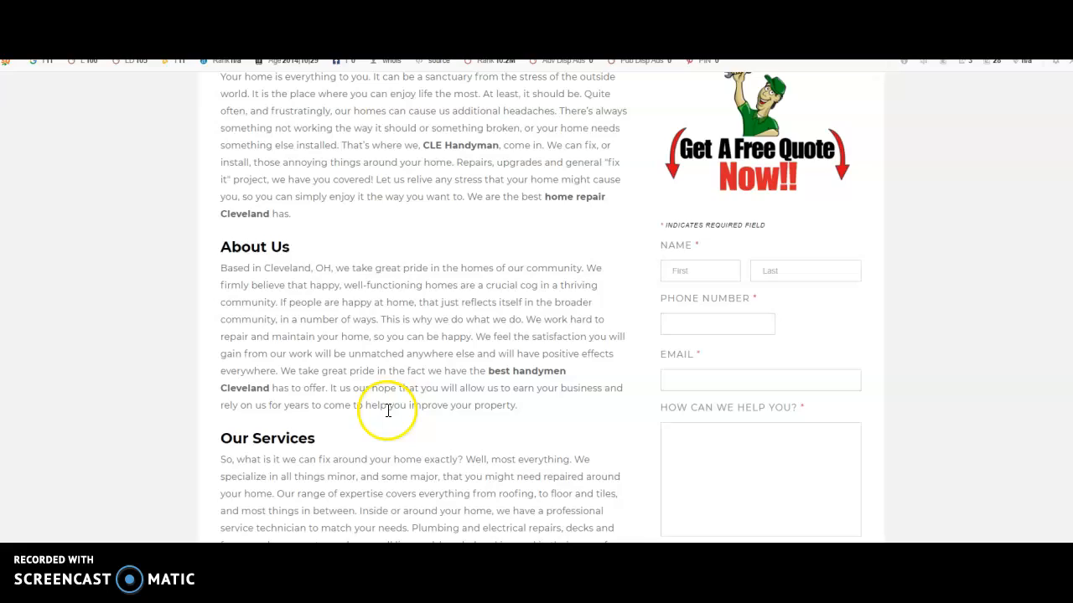
scroll(down, 3)
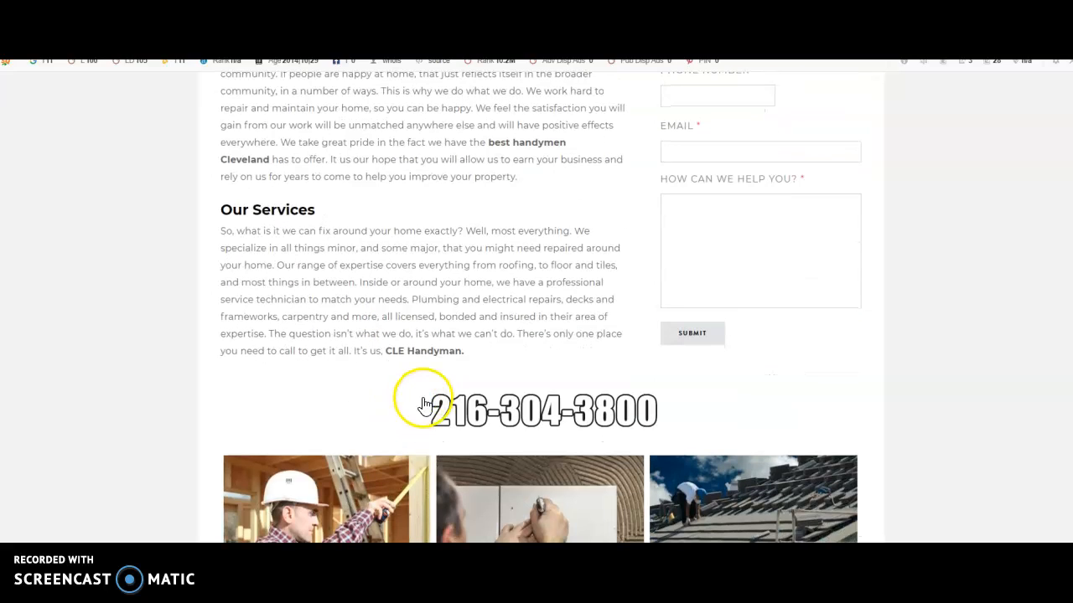
scroll(down, 3)
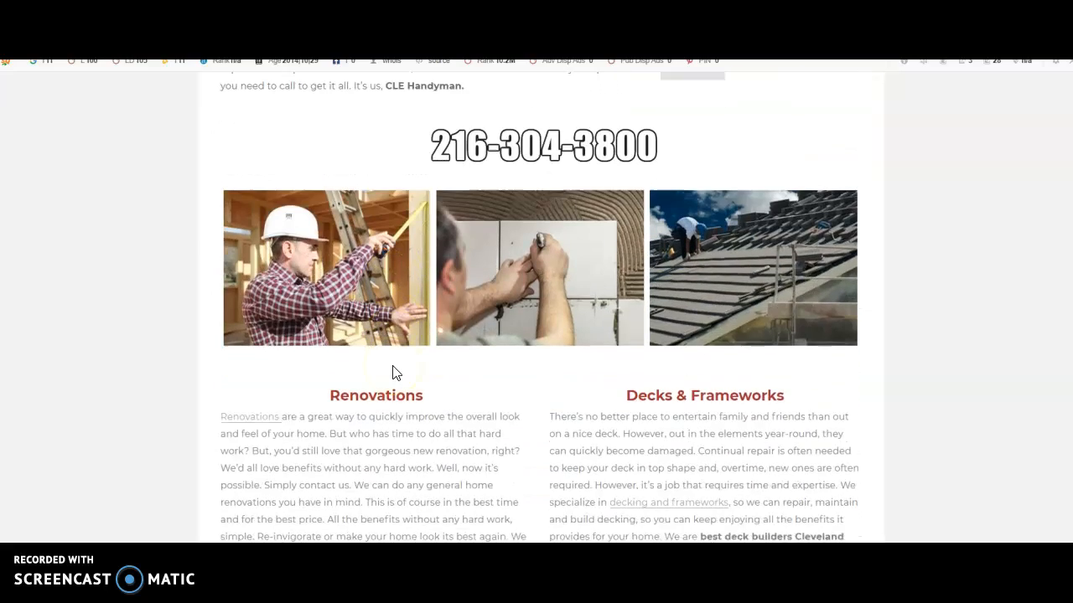
scroll(down, 3)
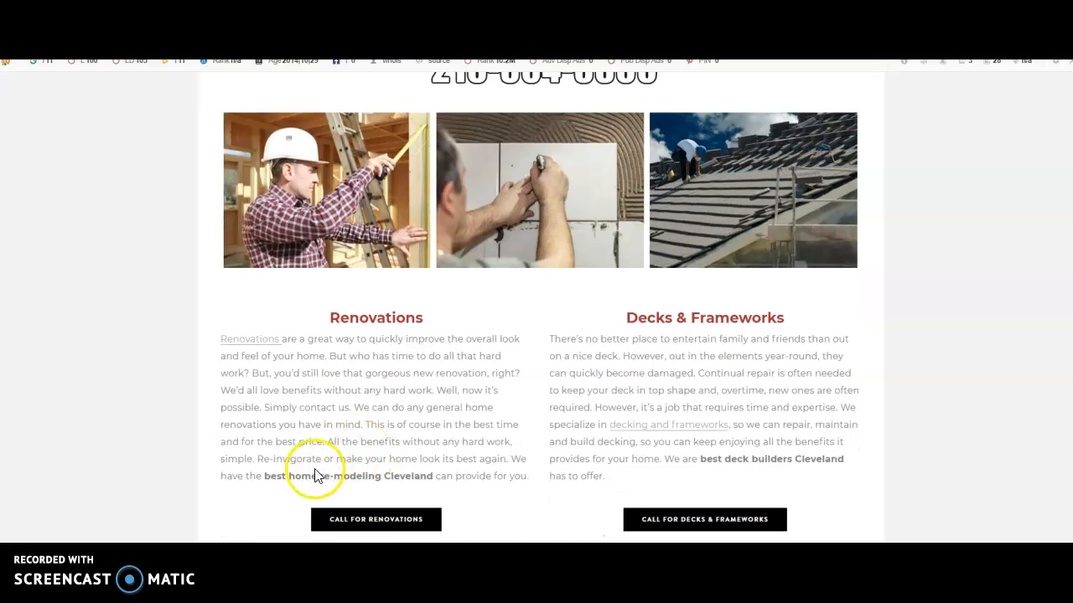
mouse_move(385, 489)
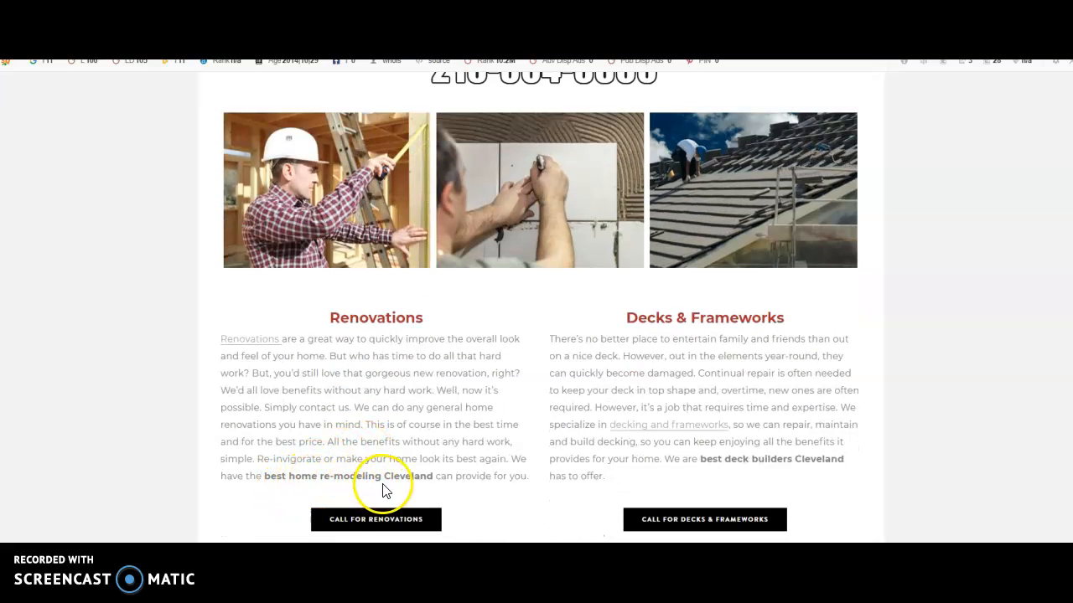
mouse_move(737, 479)
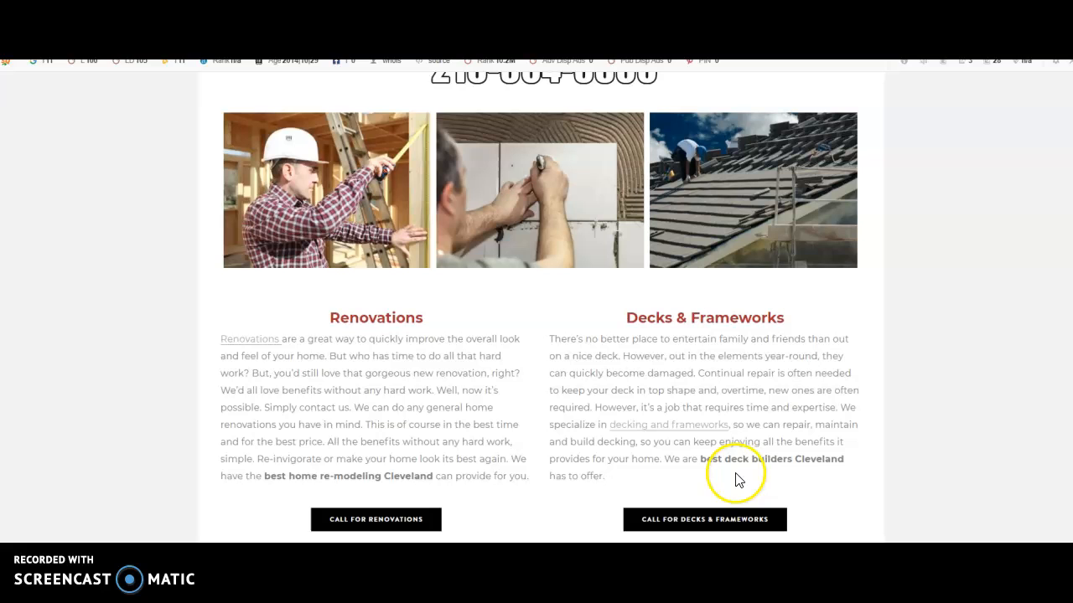
mouse_move(478, 352)
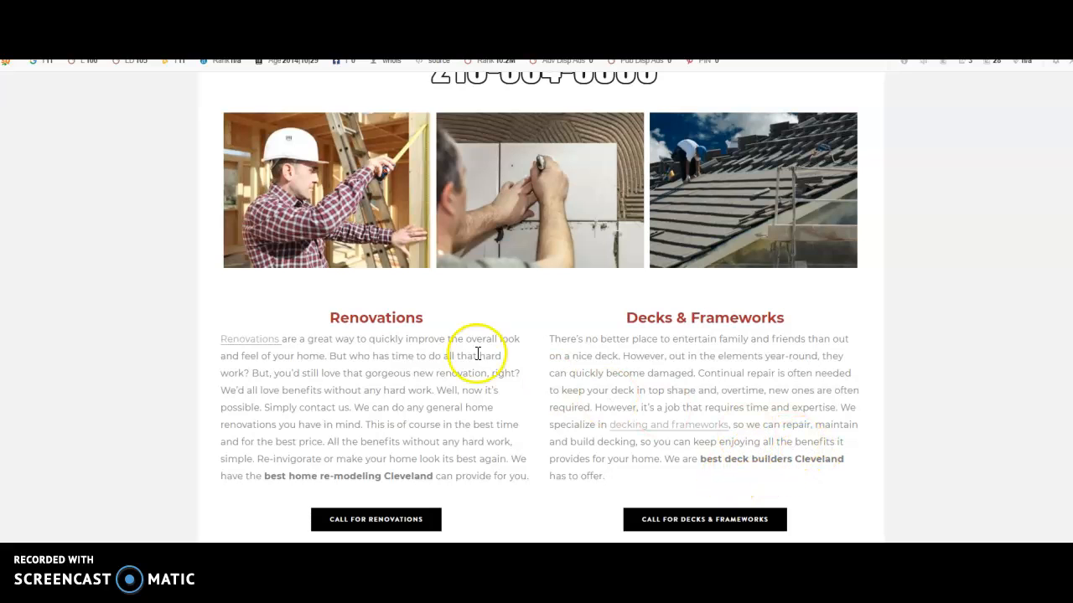
scroll(down, 3)
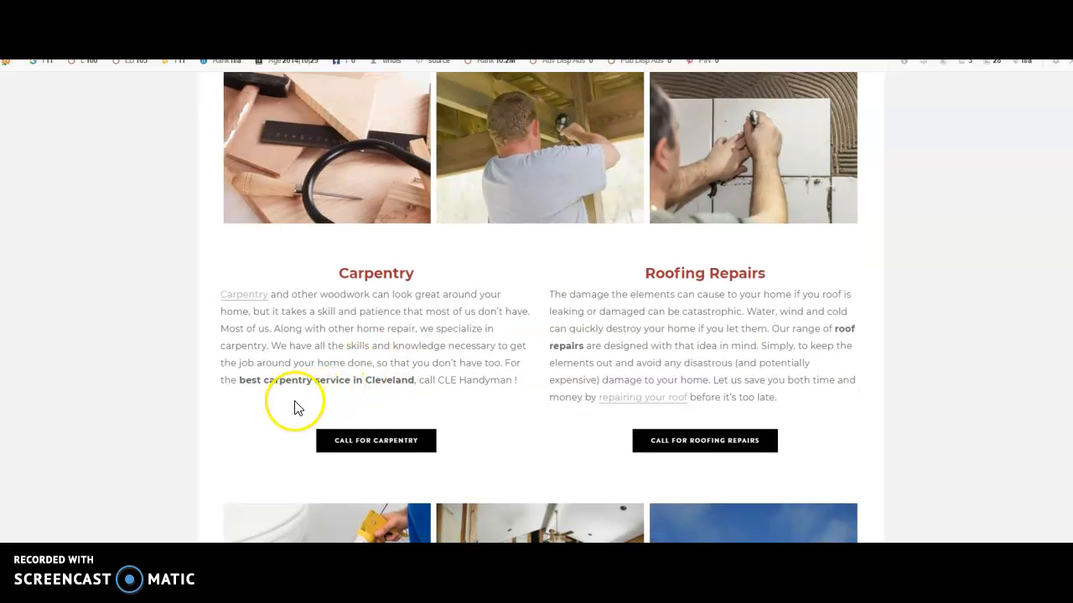
scroll(down, 3)
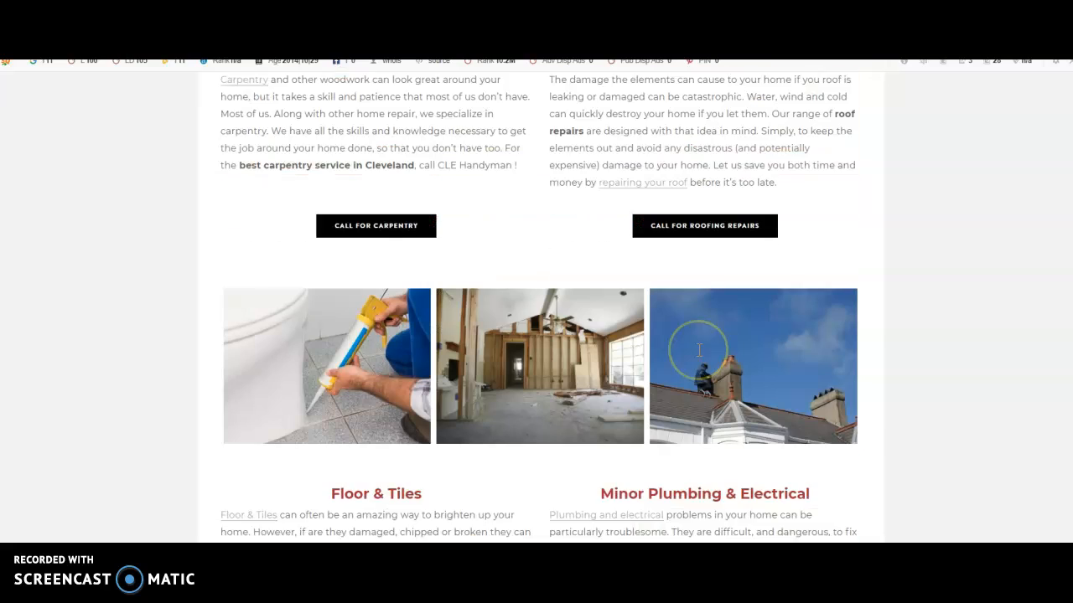
scroll(down, 3)
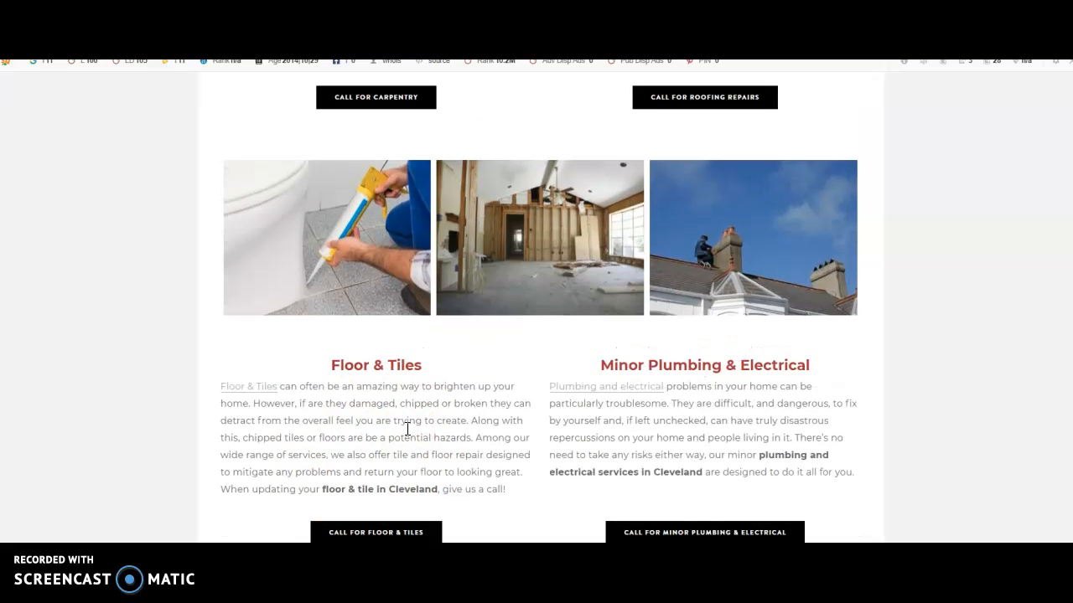
scroll(up, 3)
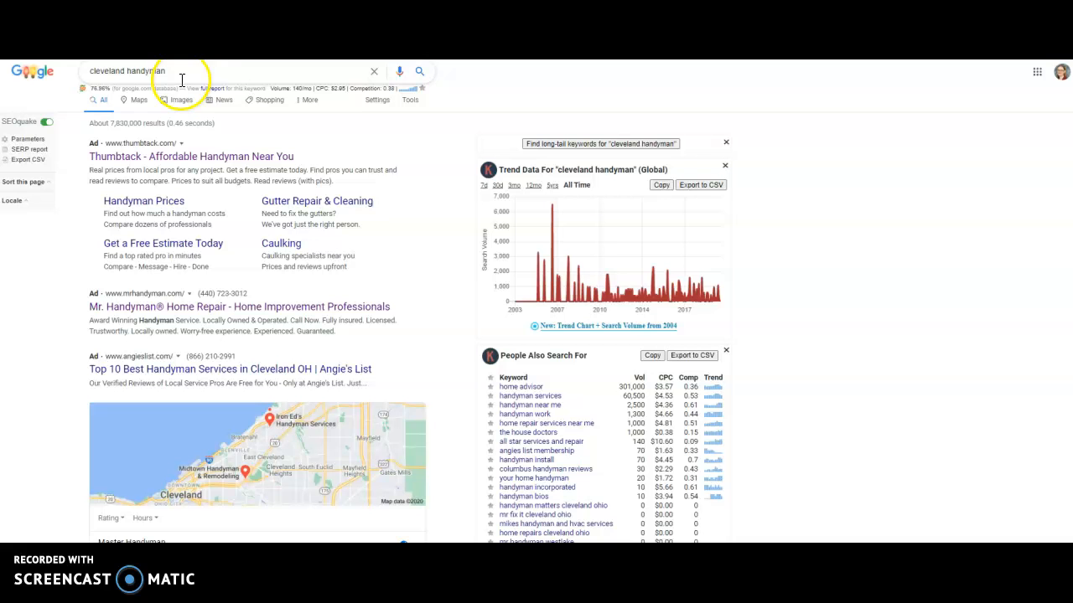
- Review 'cleveland handyman' organic listings 6–9 and enter a-i-handyman.business.site for lookup
scroll(down, 3)
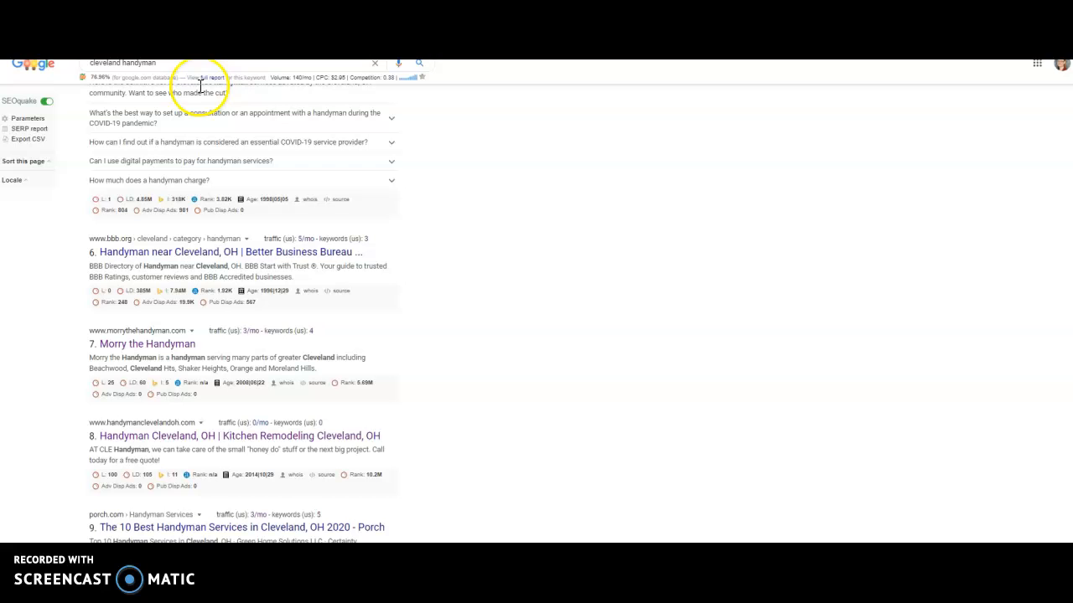
text(a-i-handyman.business.site)
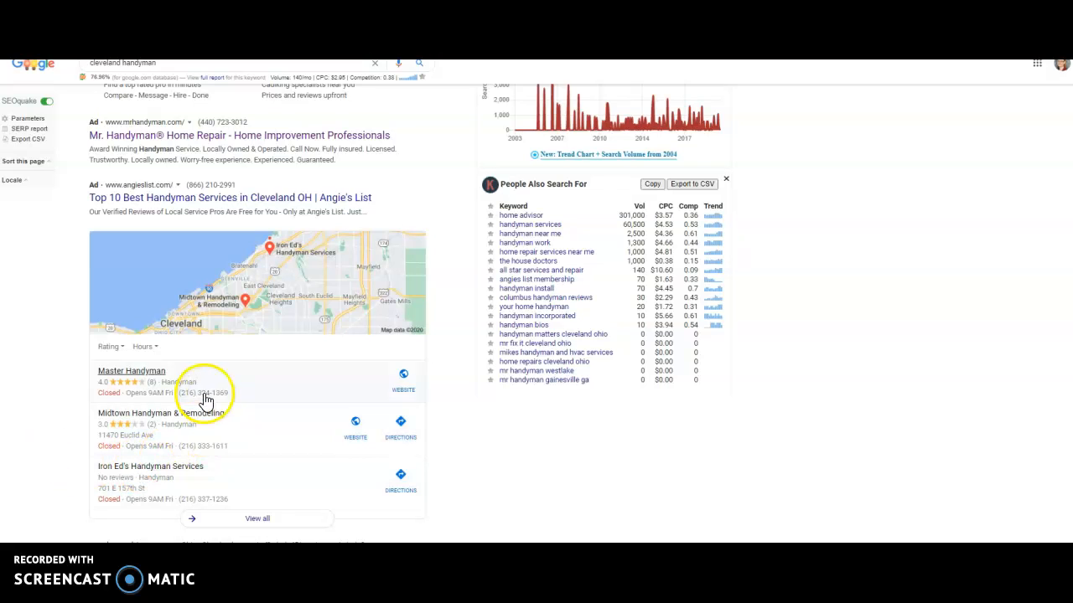
mouse_move(482, 365)
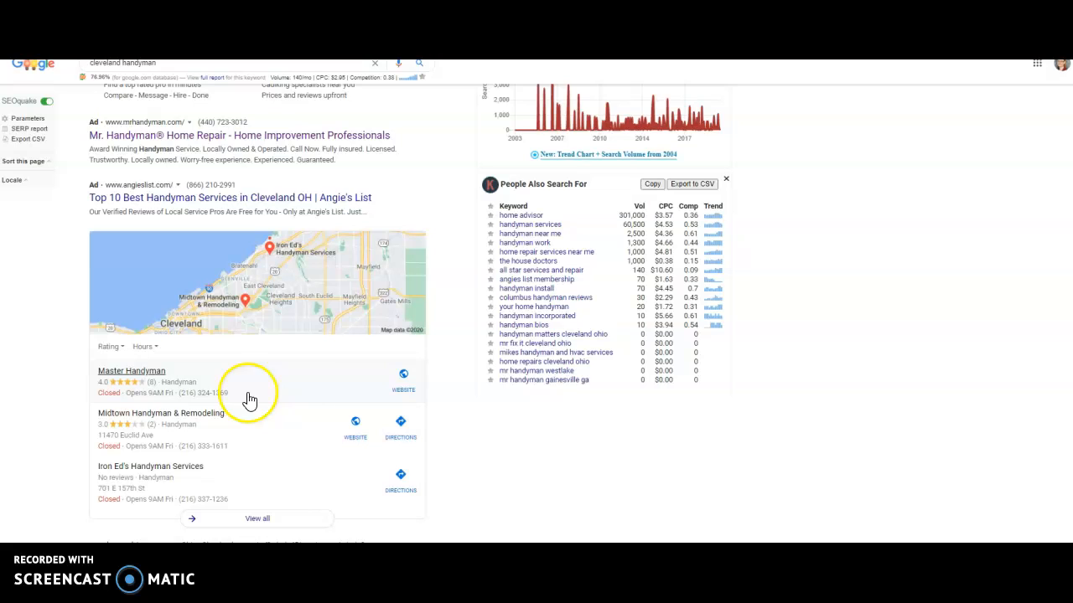
mouse_move(231, 476)
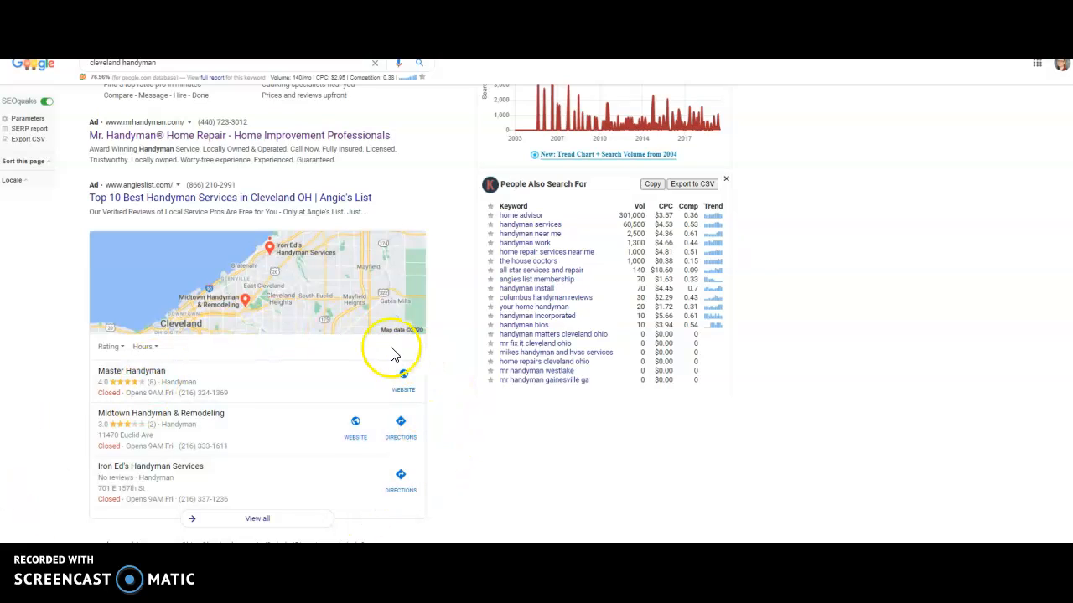
mouse_move(347, 453)
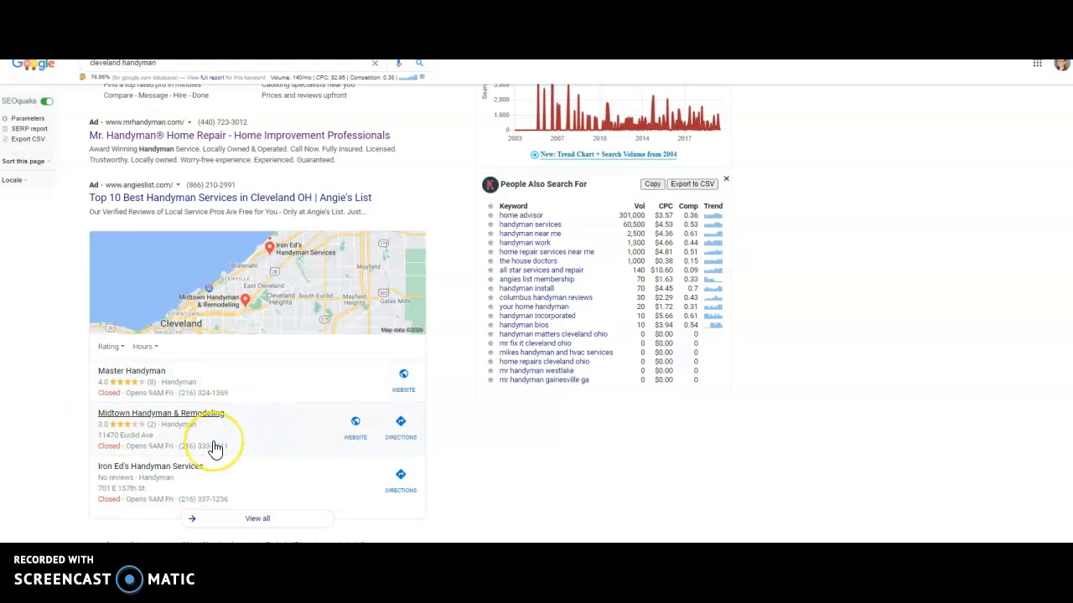
mouse_move(191, 446)
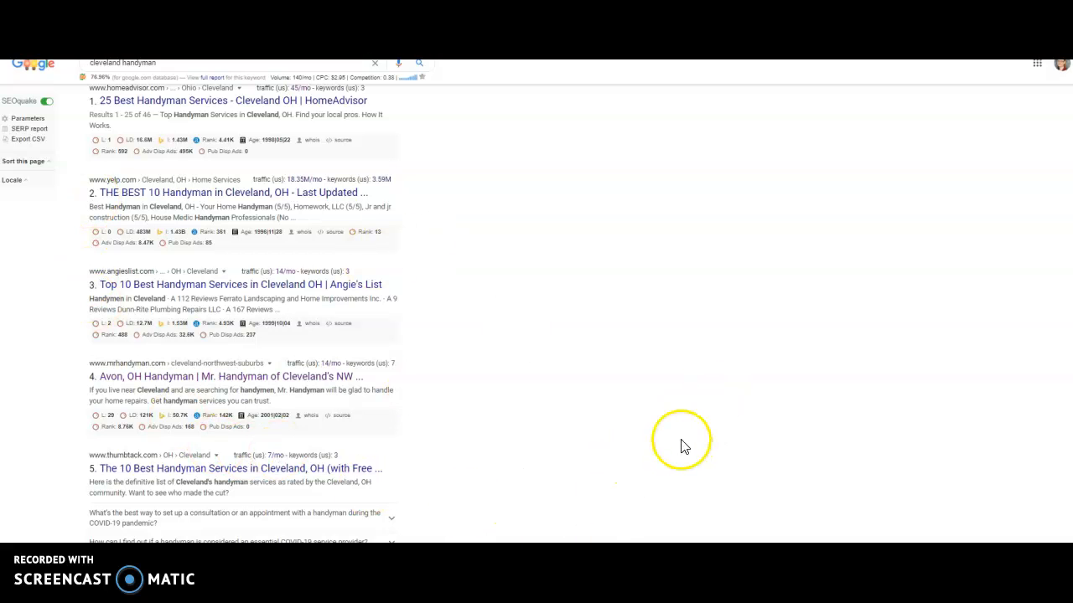
mouse_move(252, 415)
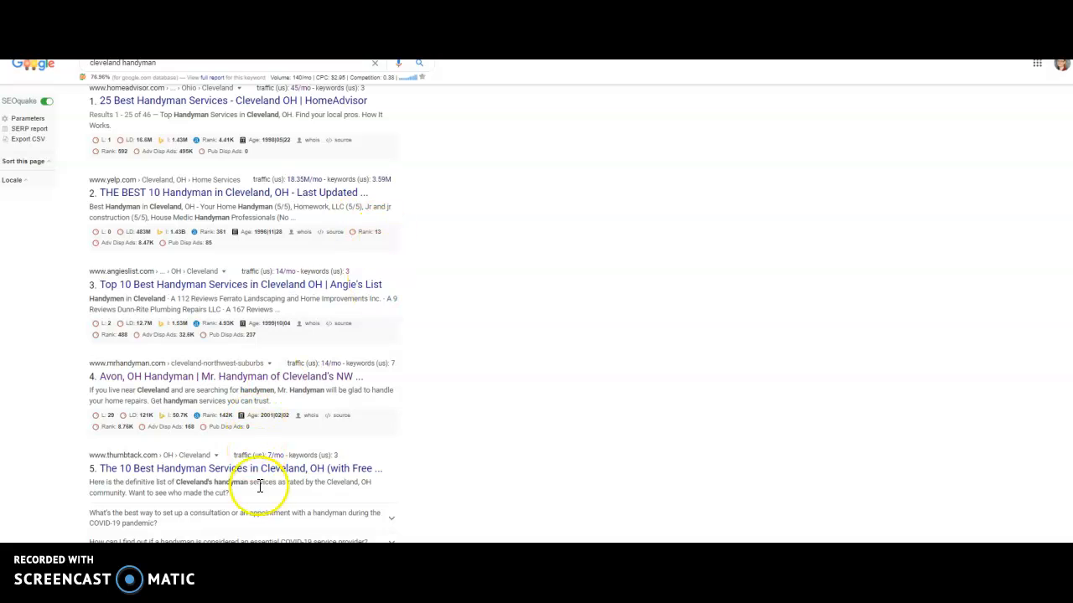
mouse_move(356, 422)
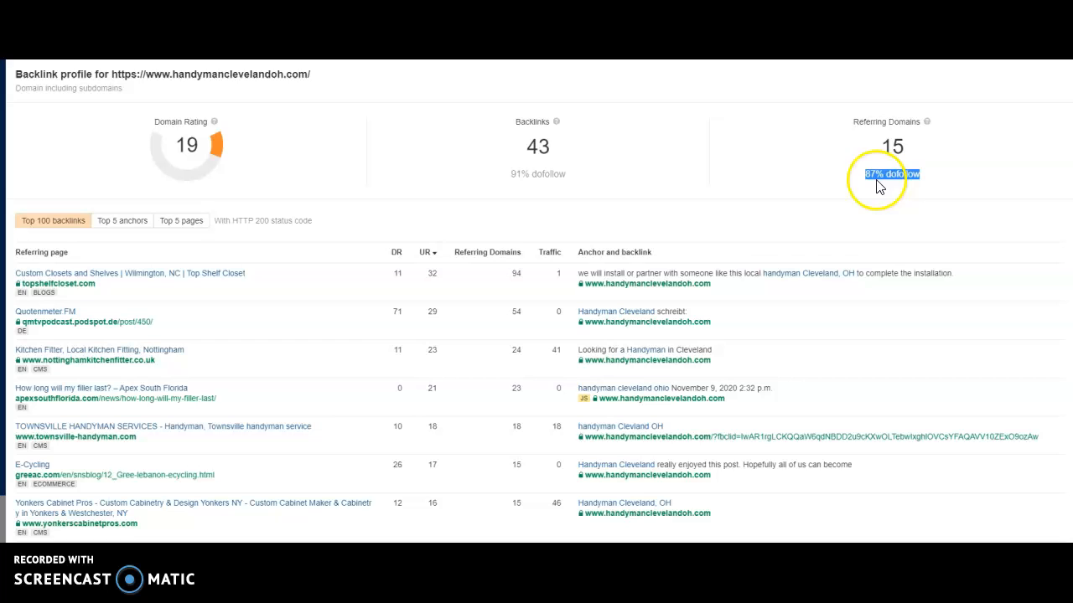
mouse_move(887, 208)
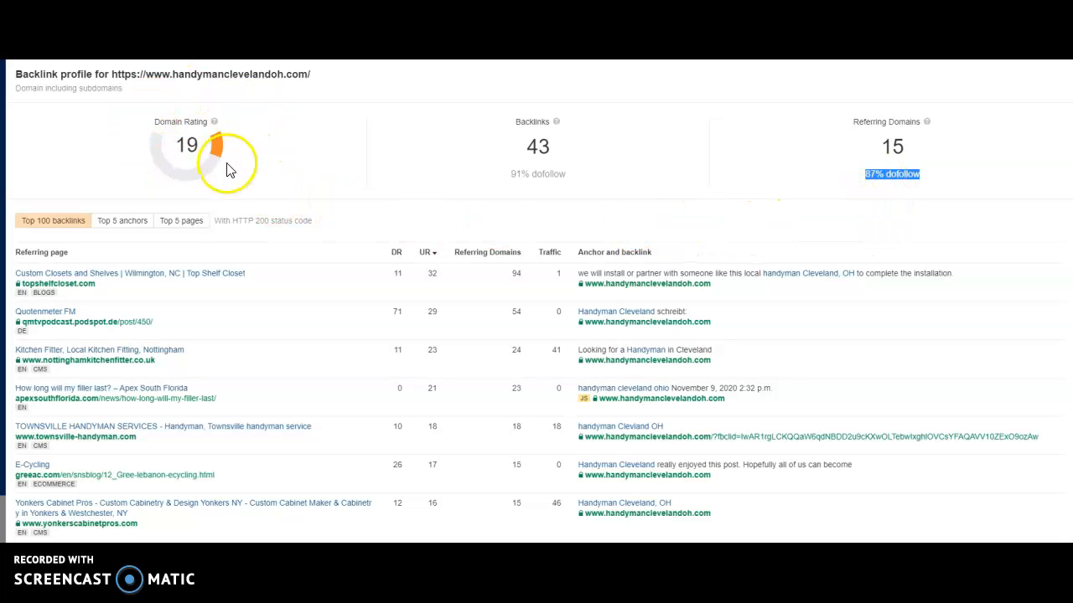
mouse_move(519, 188)
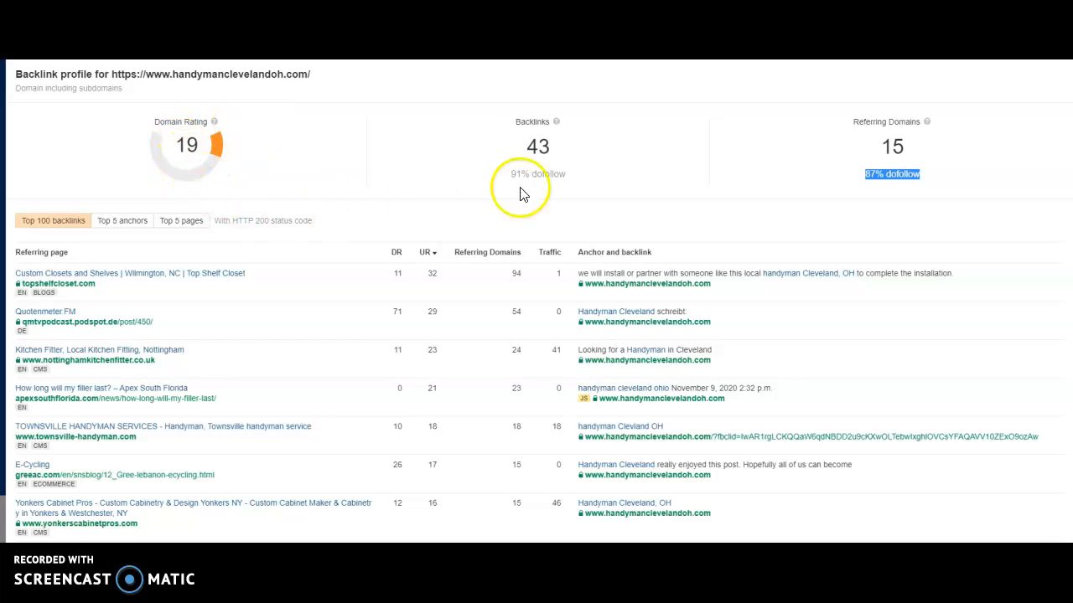
mouse_move(587, 238)
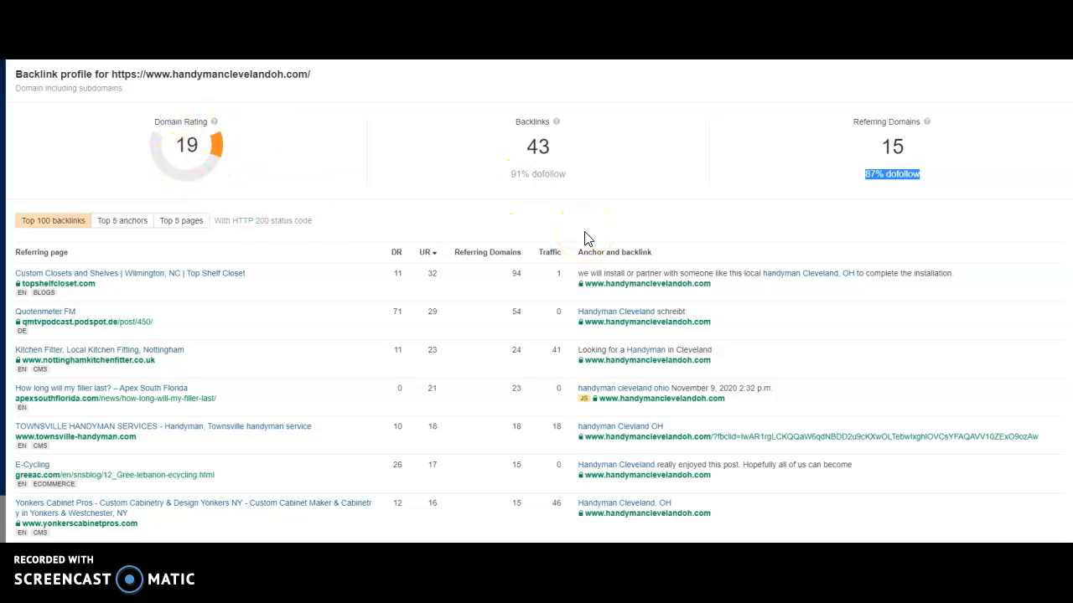
mouse_move(51, 251)
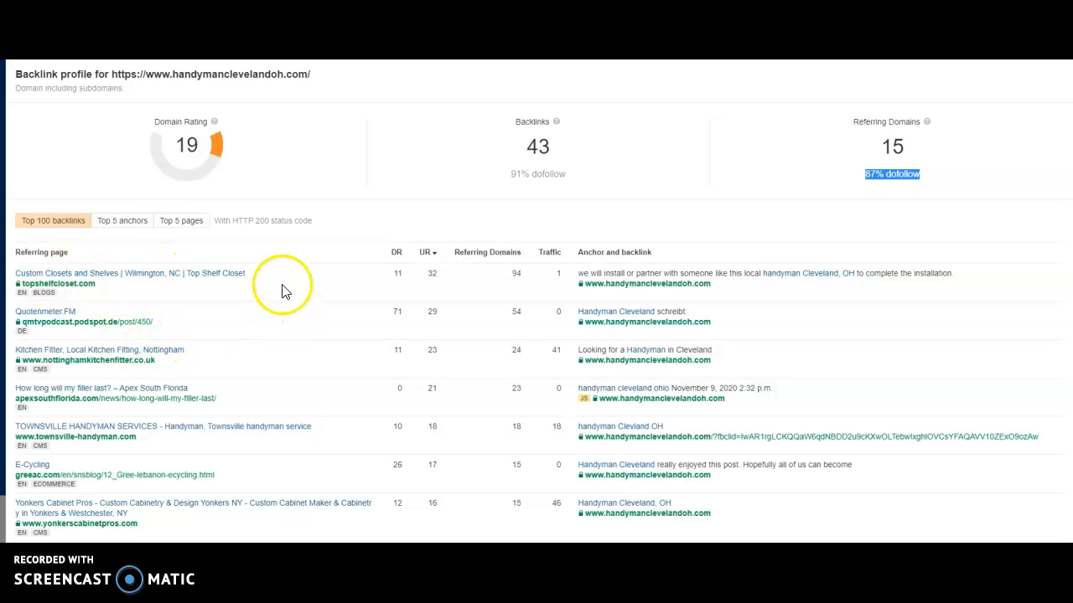
mouse_move(198, 399)
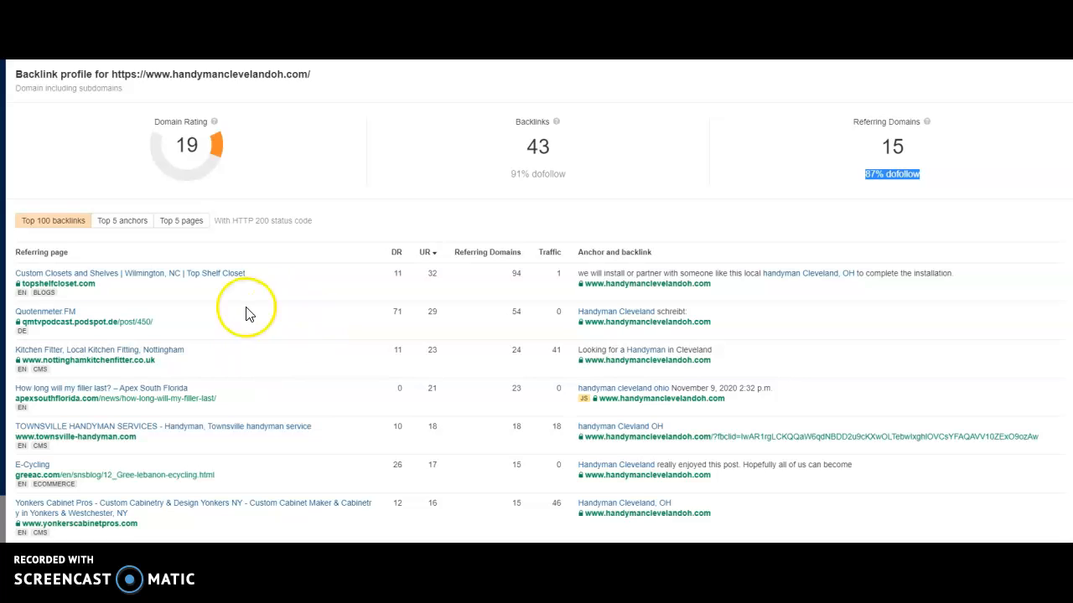
mouse_move(82, 293)
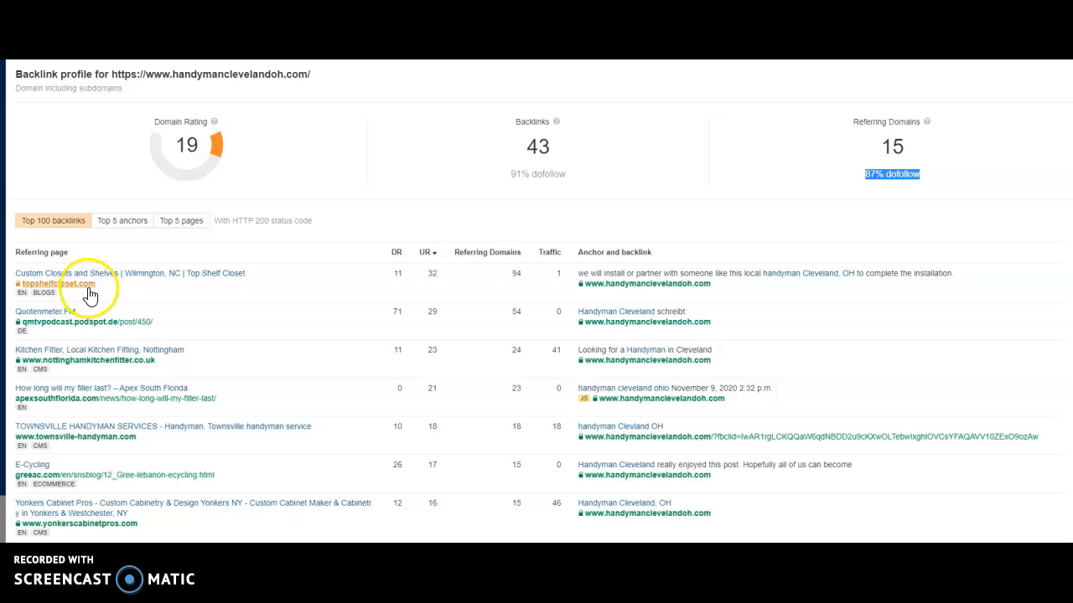
mouse_move(364, 91)
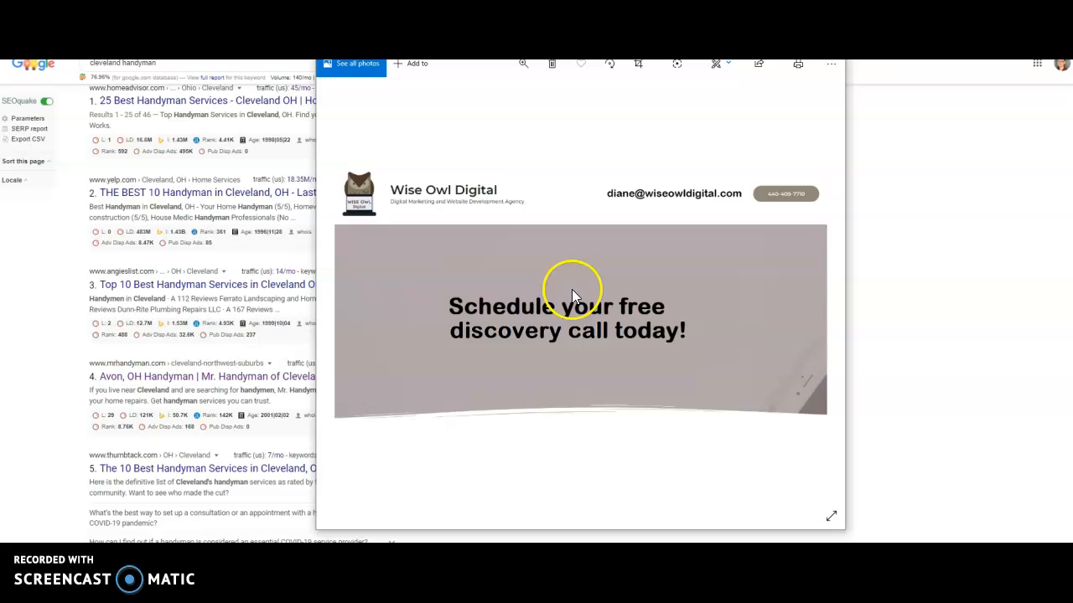
- Show the Wise Owl Digital discovery-call promo image full screen in Google Photos
click(832, 516)
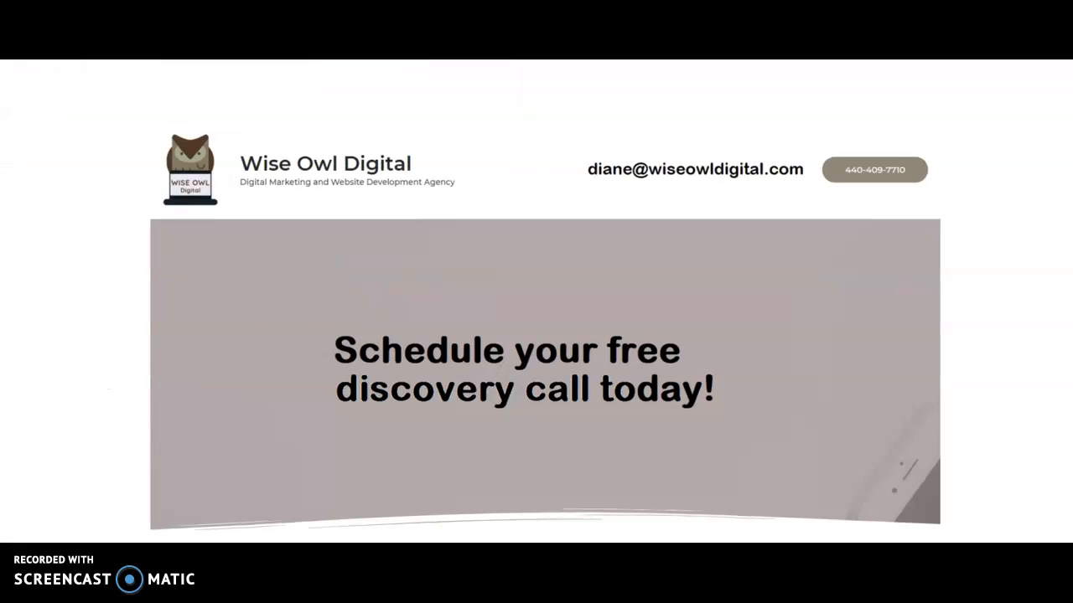